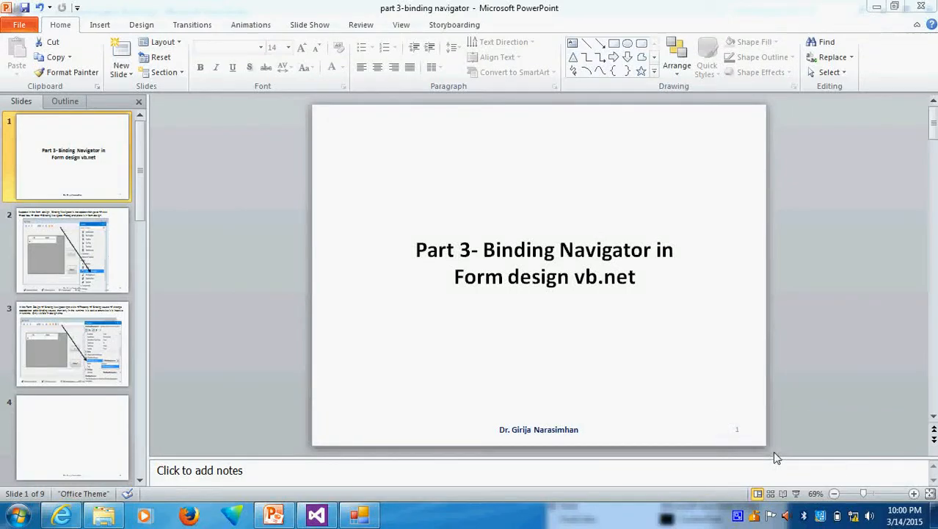
pyautogui.moveTo(388, 180)
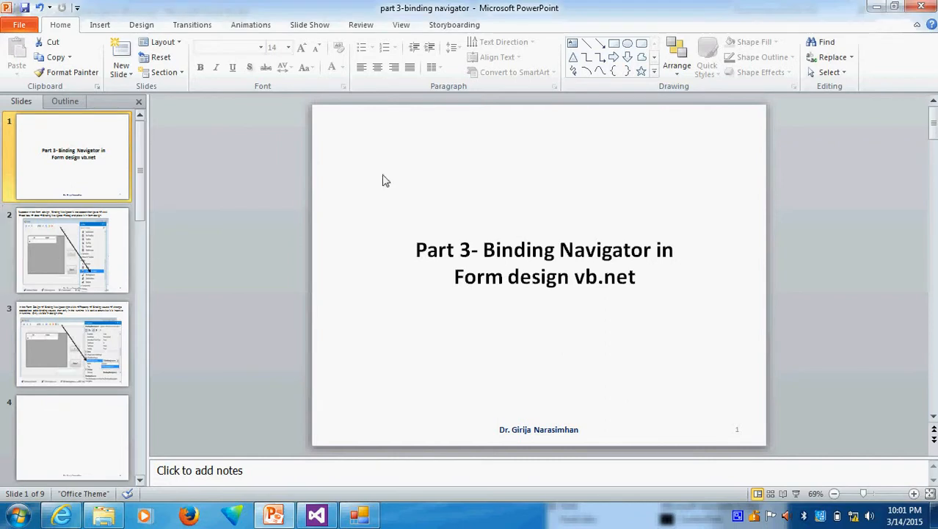
# Show slide 2, explaining how to add the Binding Navigator from the toolbox.
pyautogui.click(72, 249)
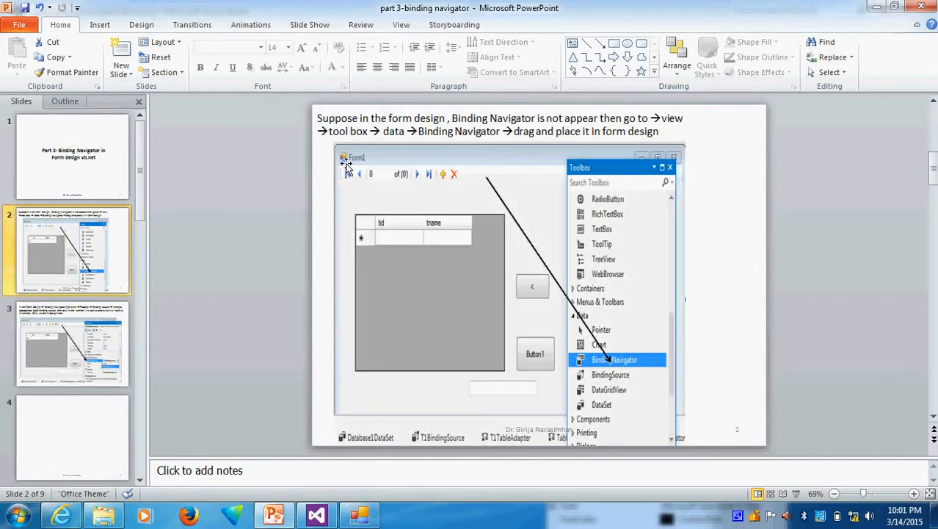
pyautogui.moveTo(417, 150)
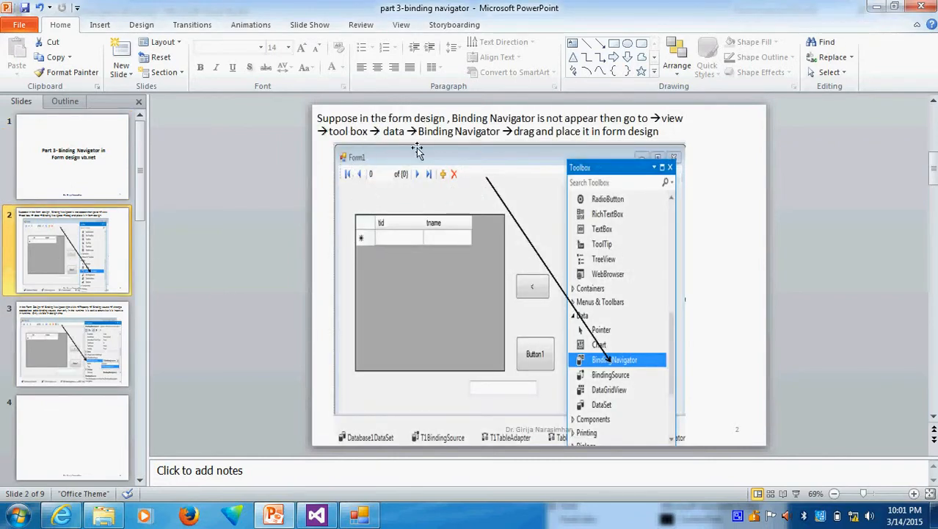
pyautogui.moveTo(450, 182)
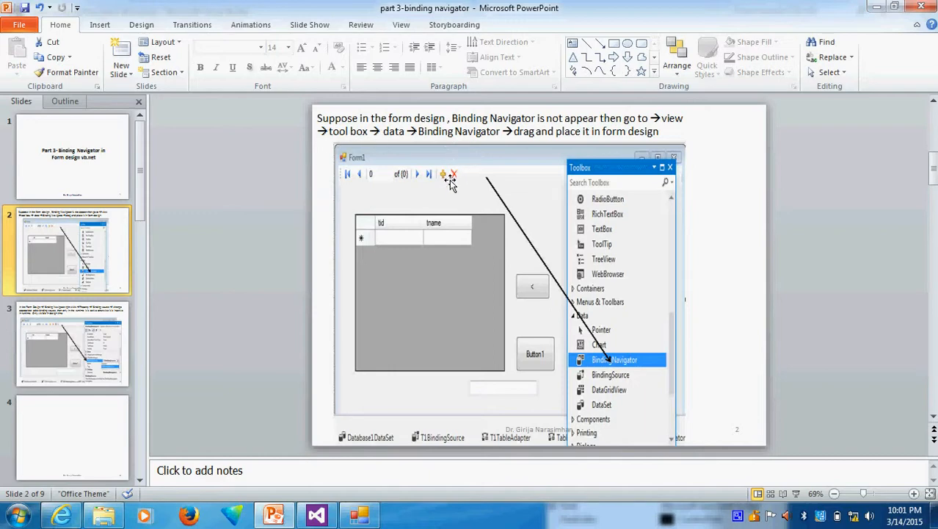
pyautogui.moveTo(467, 184)
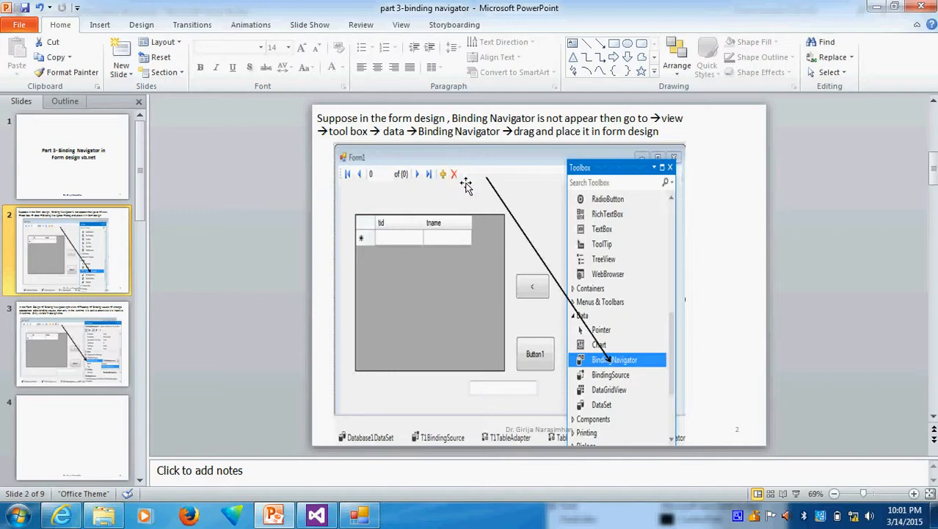
pyautogui.moveTo(351, 163)
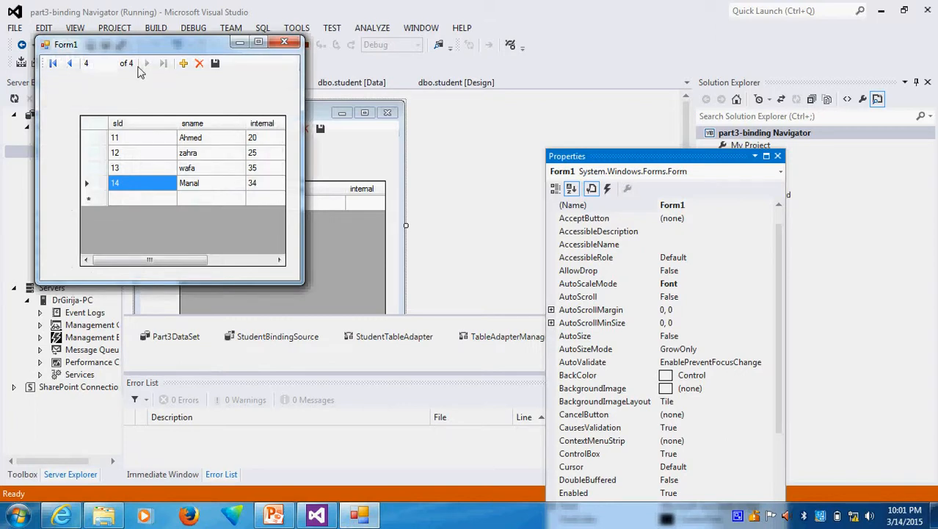
# Browse the student records with the navigator and add a fifth record, hilal with final 21.
pyautogui.click(71, 63)
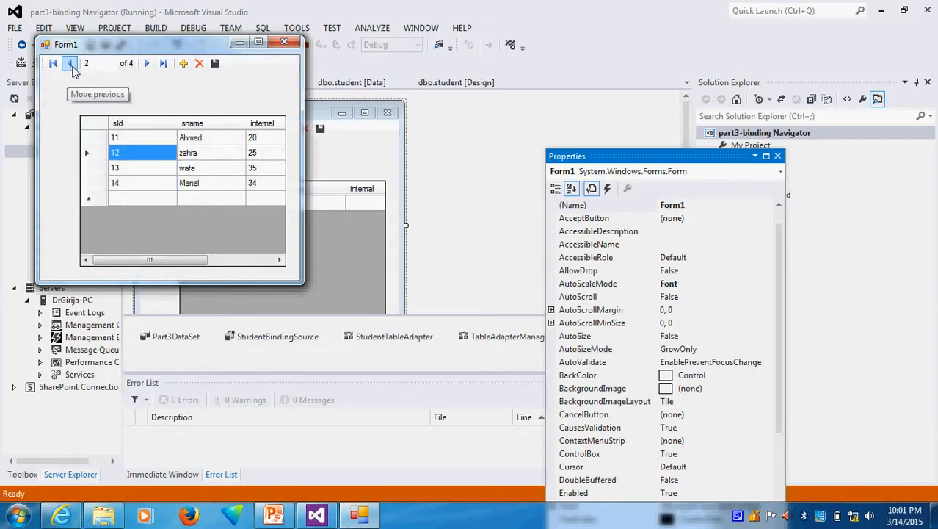
pyautogui.click(71, 63)
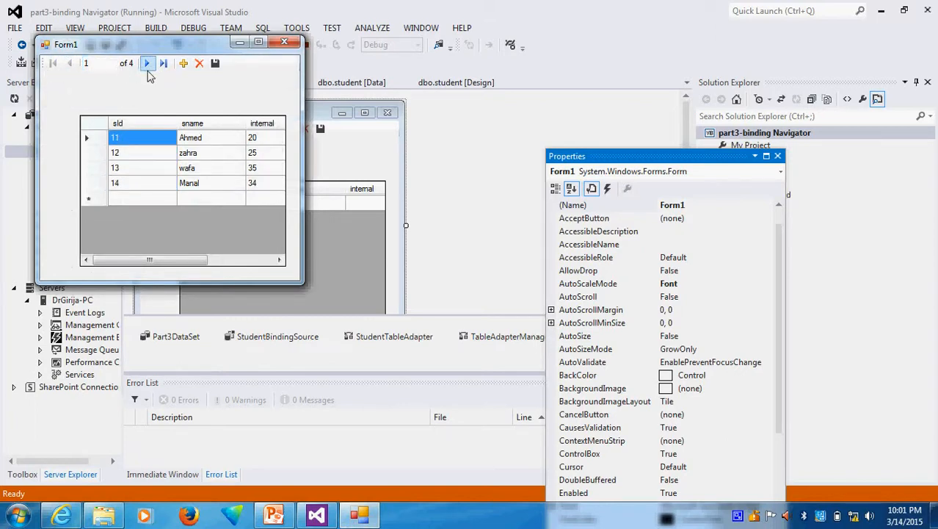
pyautogui.click(163, 64)
pyautogui.write('15')
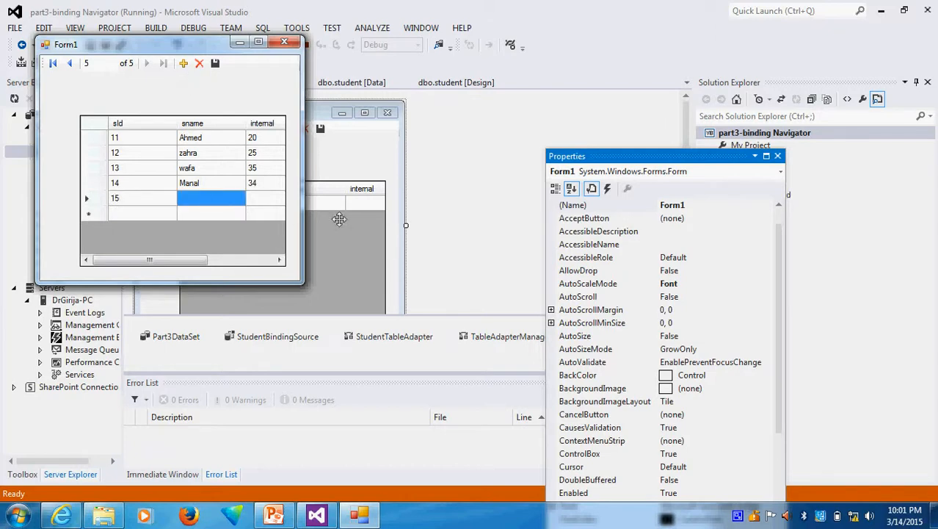
pyautogui.moveTo(376, 217)
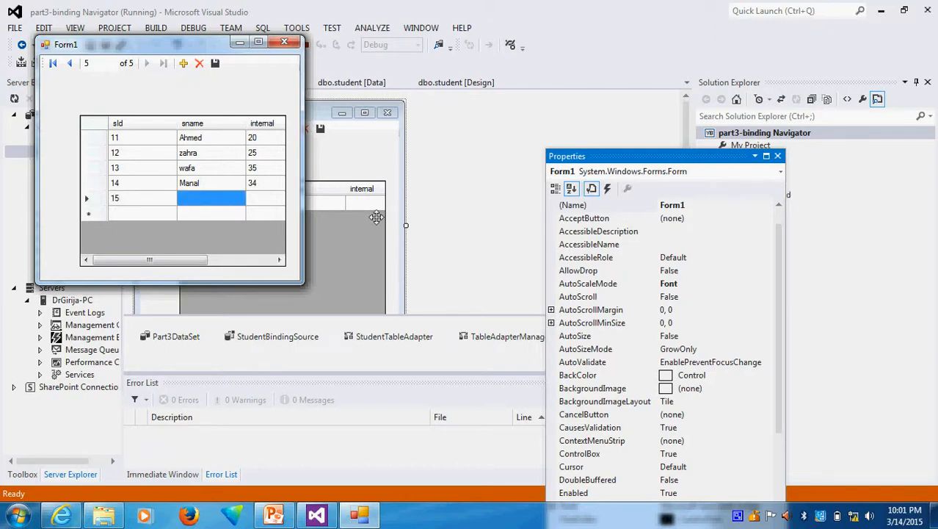
pyautogui.write('hilal')
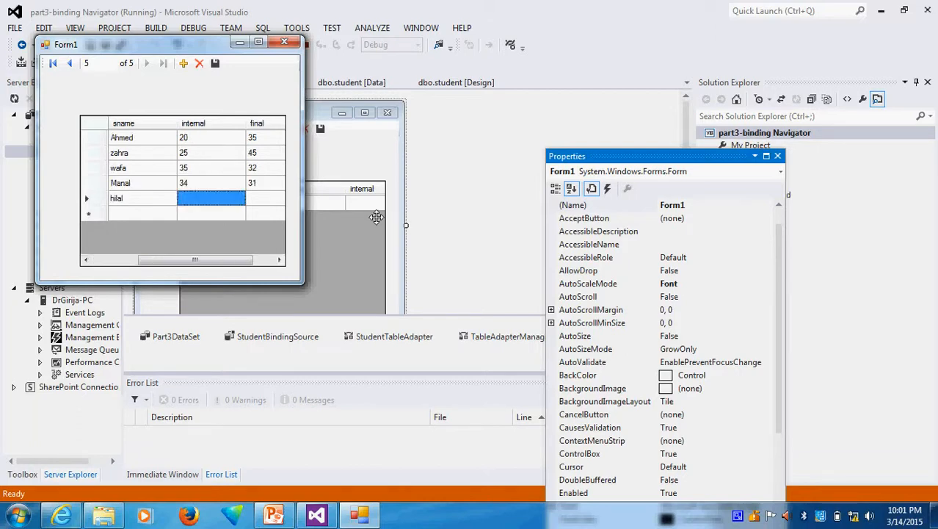
pyautogui.write('21')
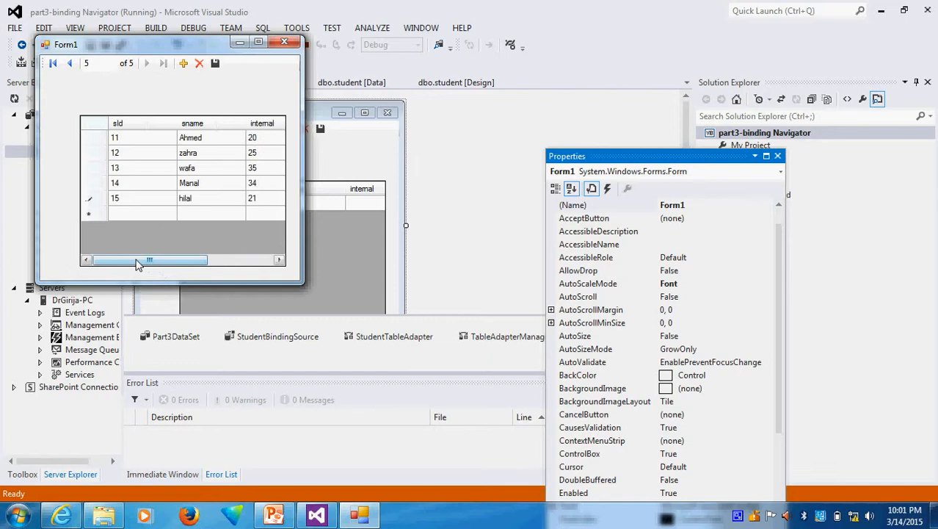
pyautogui.moveTo(215, 63)
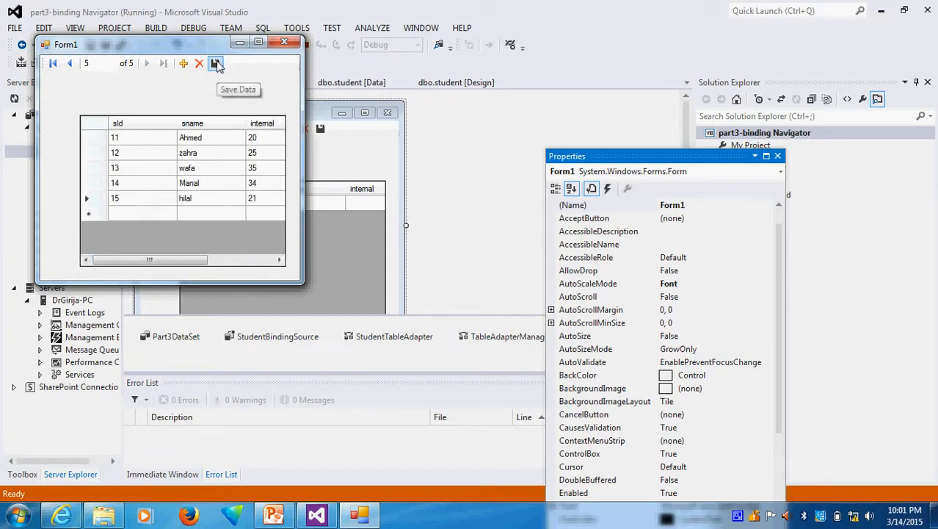
pyautogui.moveTo(70, 63)
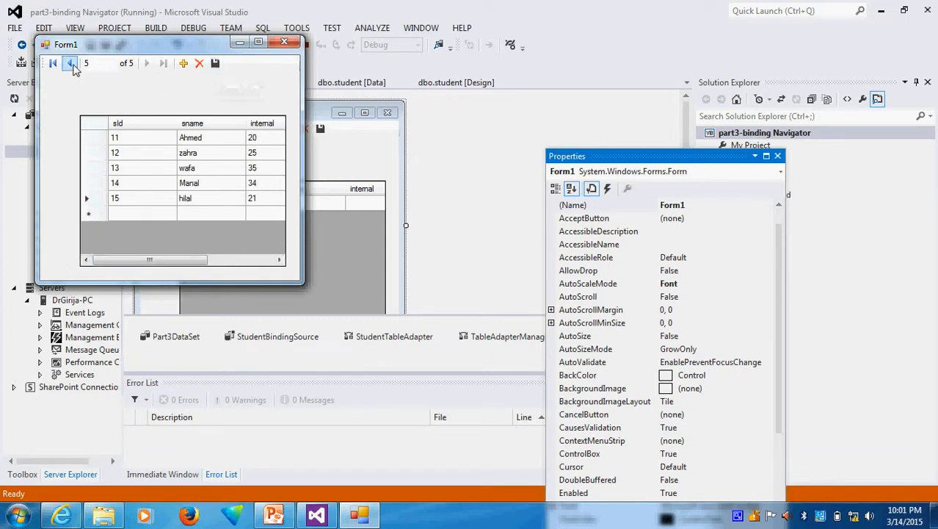
# Jump between the first and last student records to confirm all five are present.
pyautogui.click(147, 63)
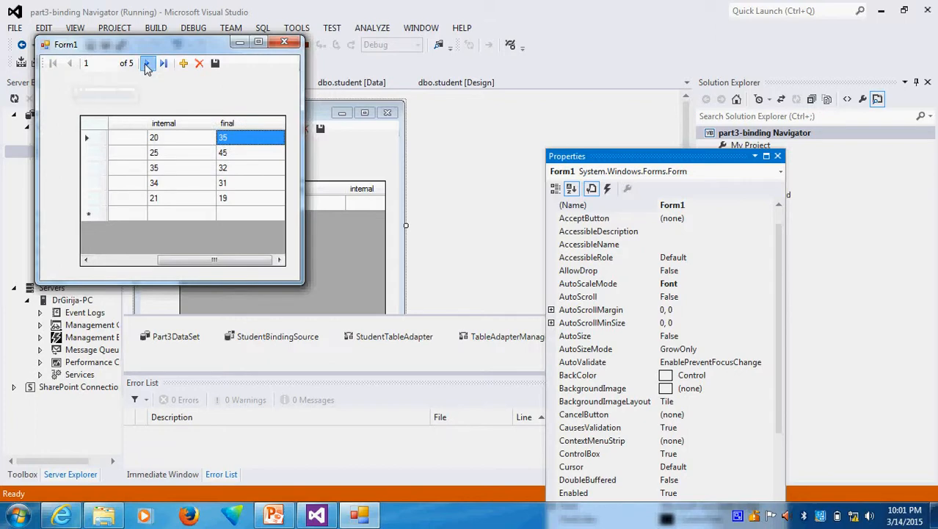
pyautogui.click(147, 62)
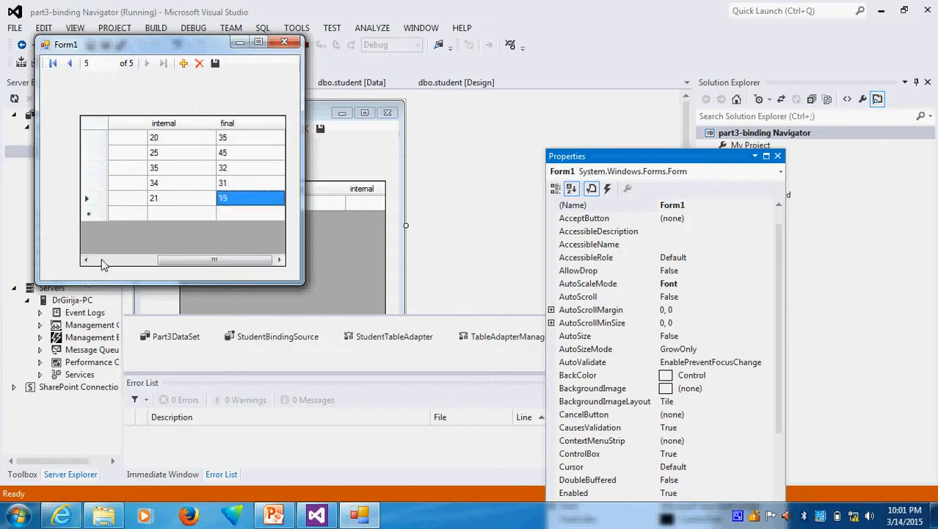
pyautogui.click(53, 61)
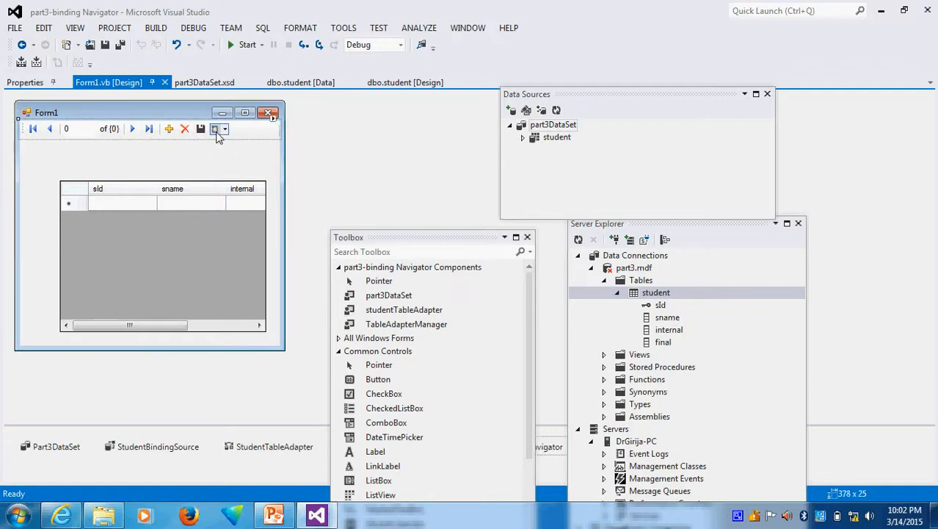
pyautogui.moveTo(267, 142)
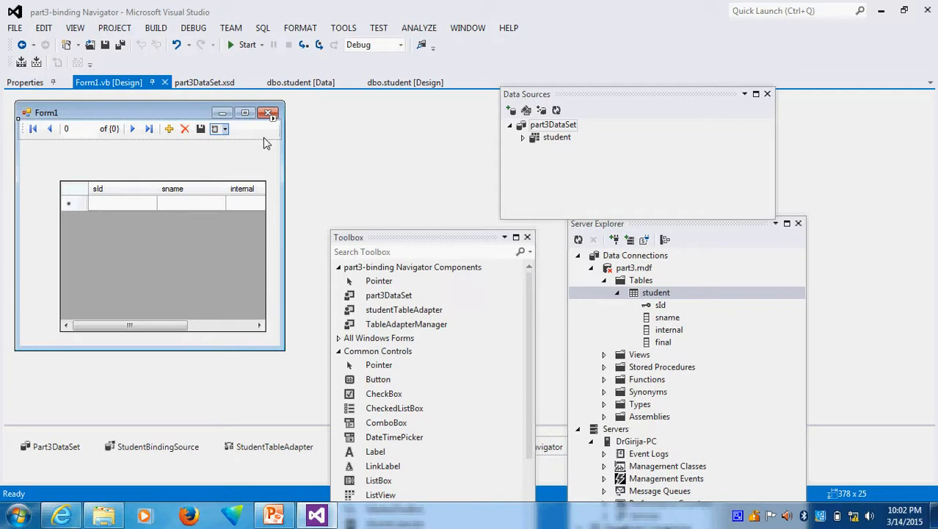
# Delete the BindingNavigator strip from Form1, leaving only the student data grid.
pyautogui.click(162, 257)
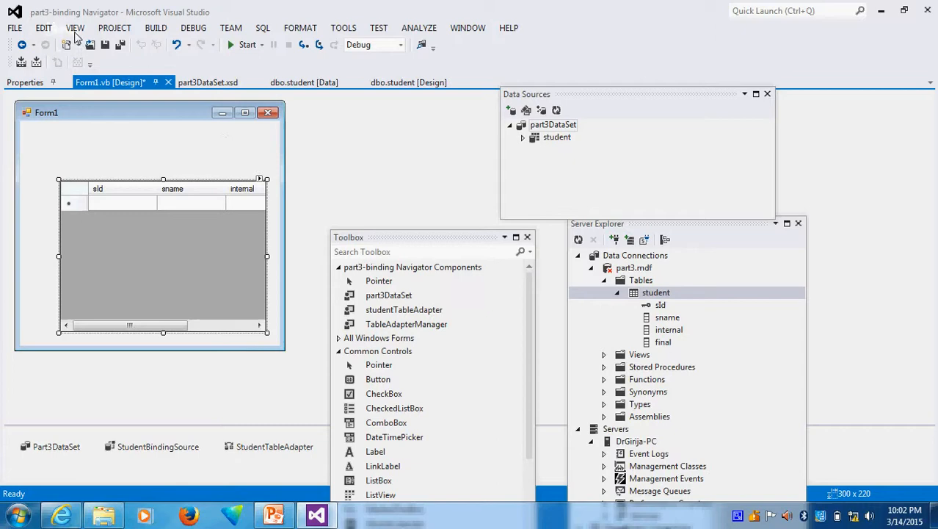
pyautogui.click(75, 26)
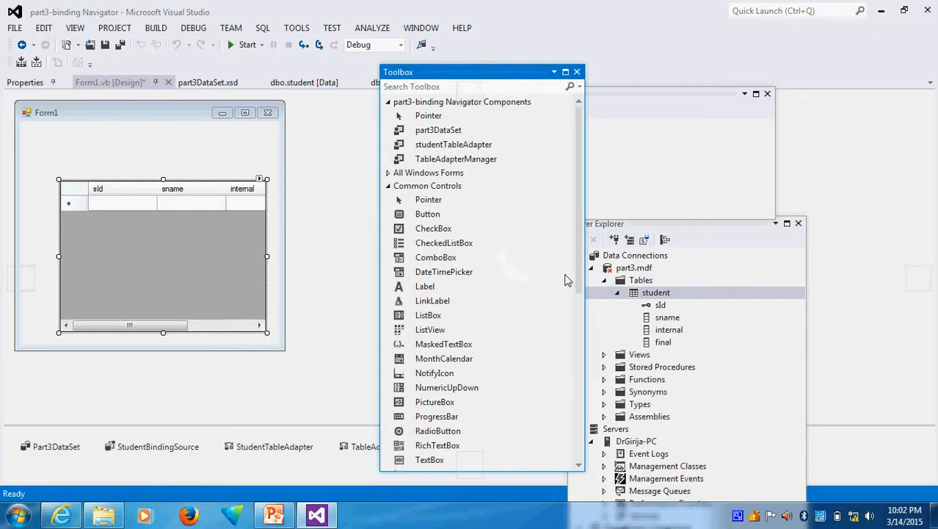
# Drop a new BindingNavigator from the Toolbox Data section onto Form1 and run it.
pyautogui.scroll(-3)
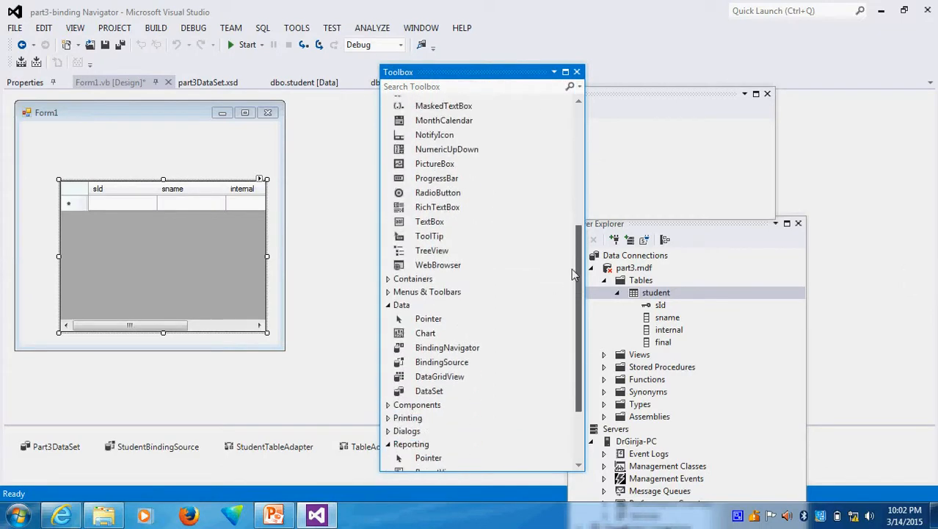
pyautogui.scroll(-3)
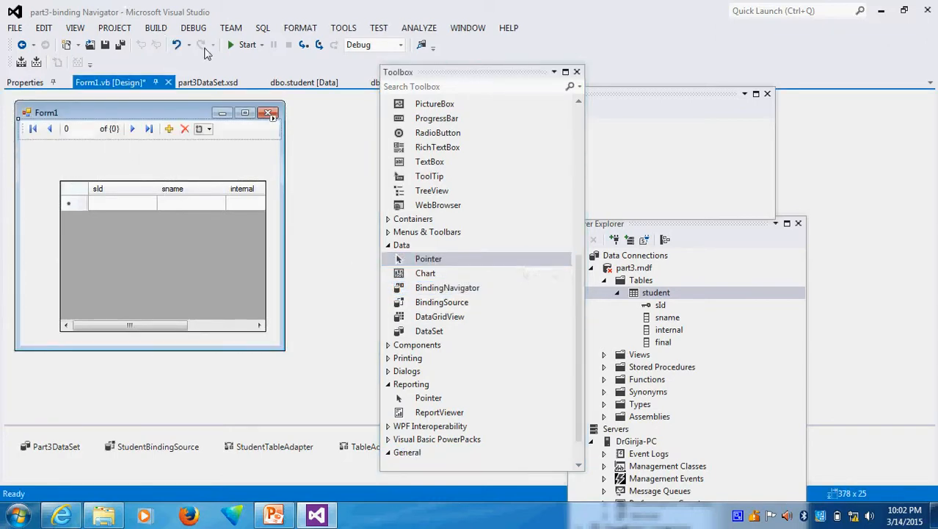
pyautogui.click(247, 44)
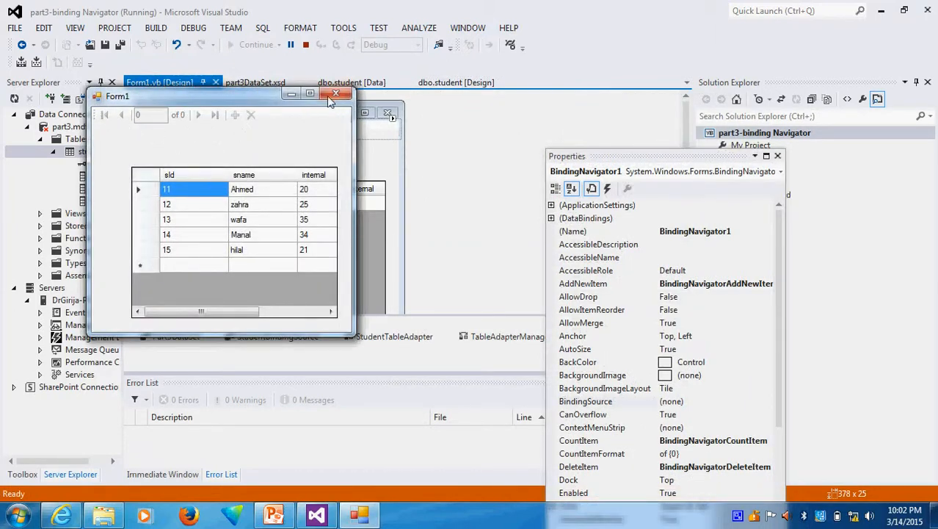
# Close the running Form1 whose navigator reads 'of 0' and return to the designer.
pyautogui.click(338, 94)
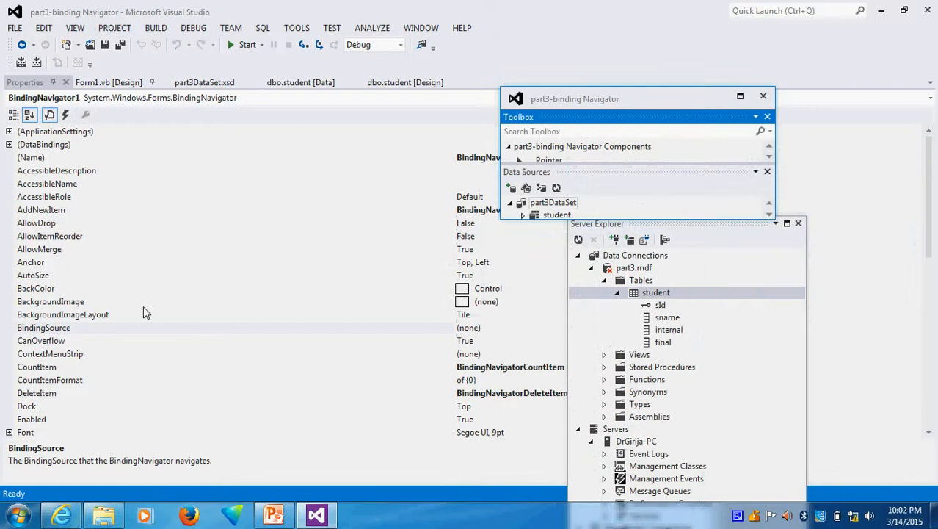
# Move the floating Toolbox and Data Sources windows aside and return to Form1's design view.
pyautogui.click(44, 328)
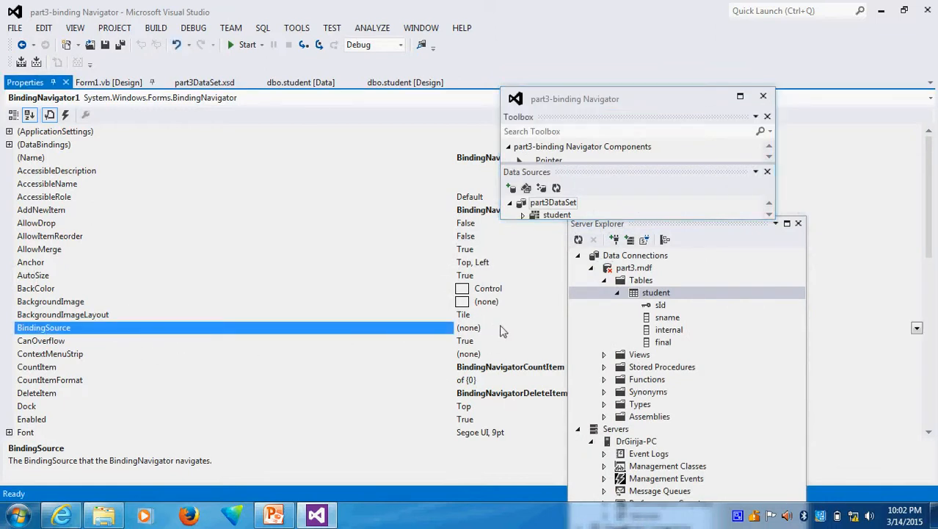
pyautogui.moveTo(690, 232)
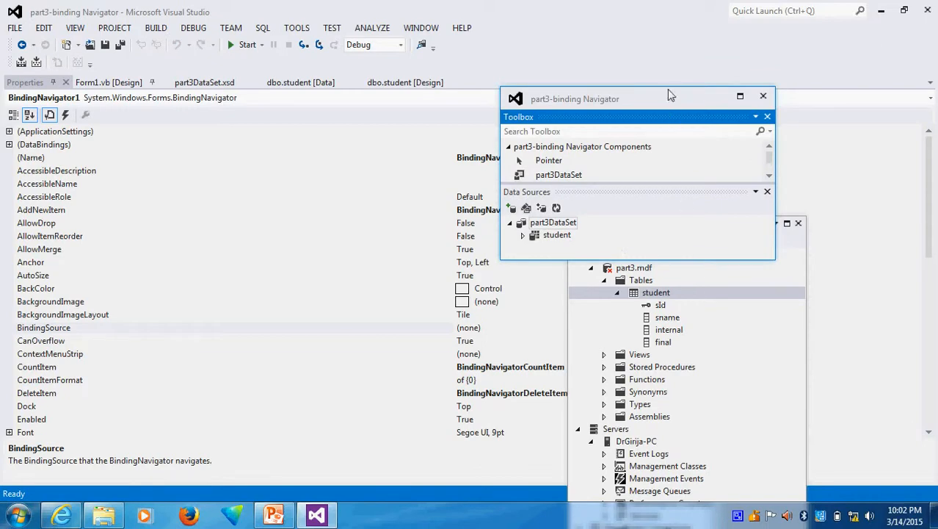
pyautogui.moveTo(637, 96); pyautogui.dragTo(228, 185)
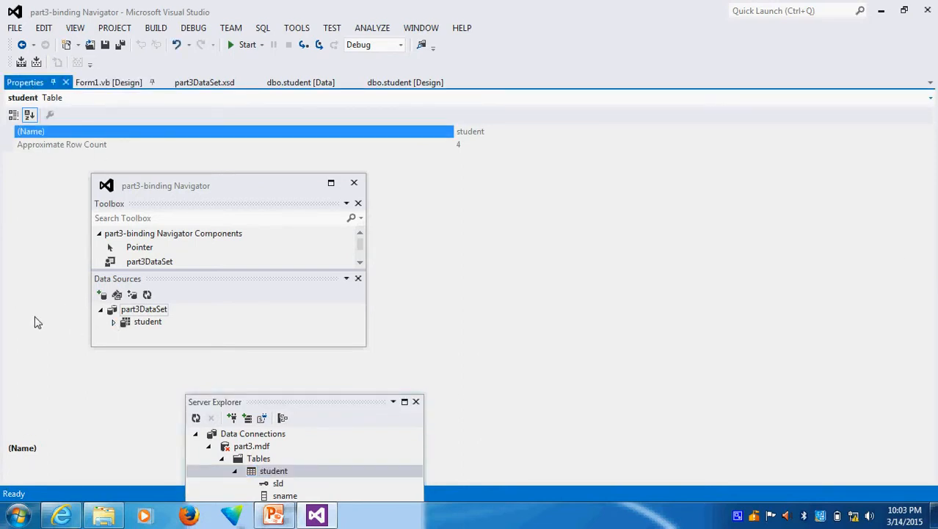
pyautogui.click(301, 83)
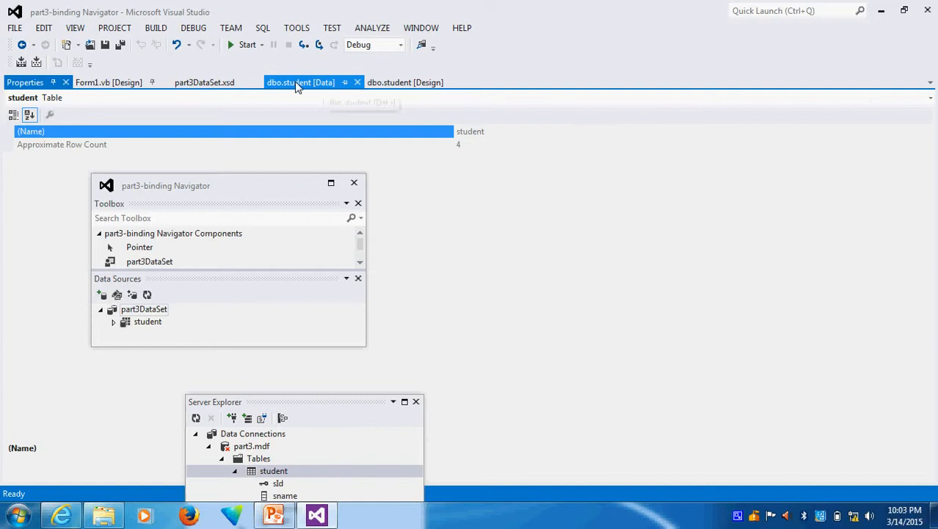
pyautogui.click(109, 82)
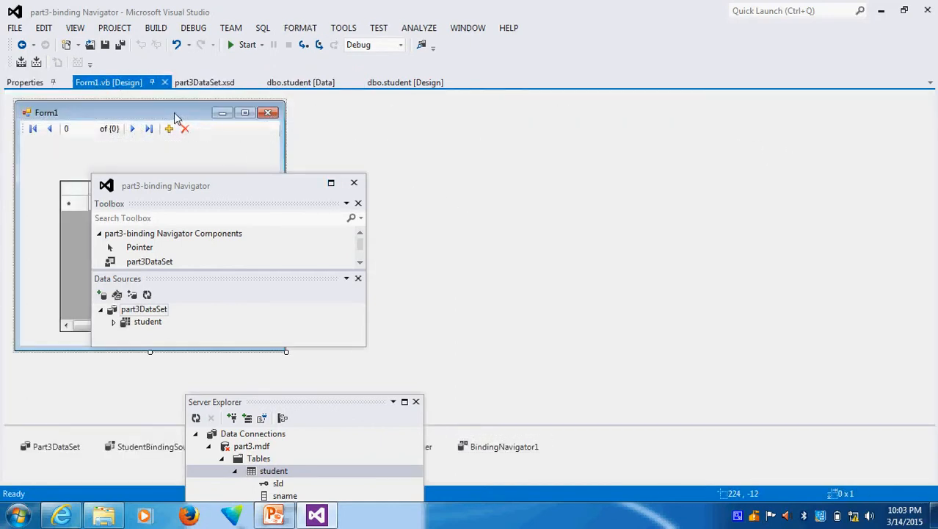
pyautogui.moveTo(153, 115)
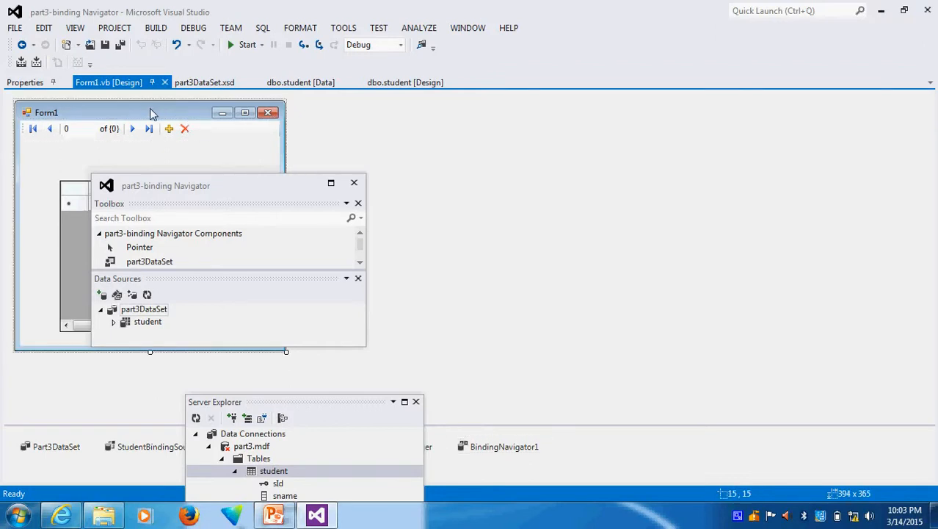
pyautogui.moveTo(355, 182)
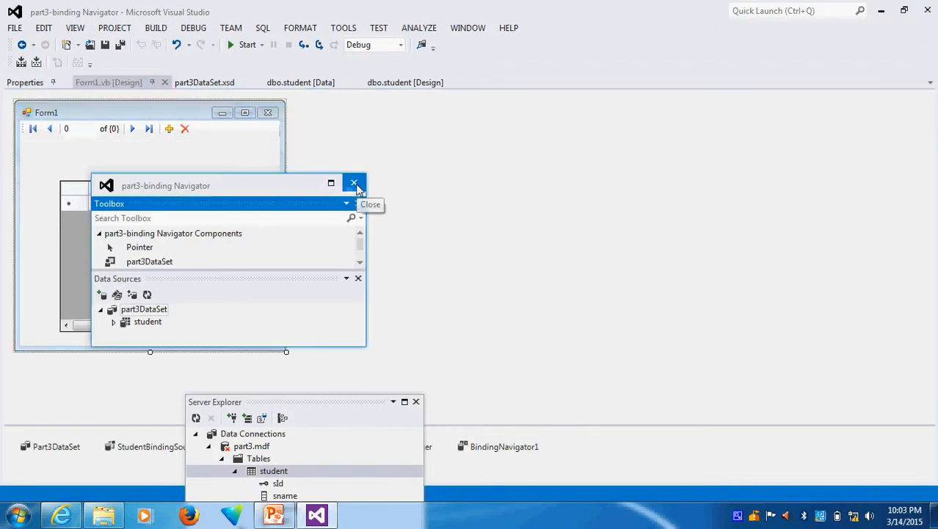
# Close the floating panel and show BindingNavigator1's properties at its BindingSource setting.
pyautogui.click(355, 182)
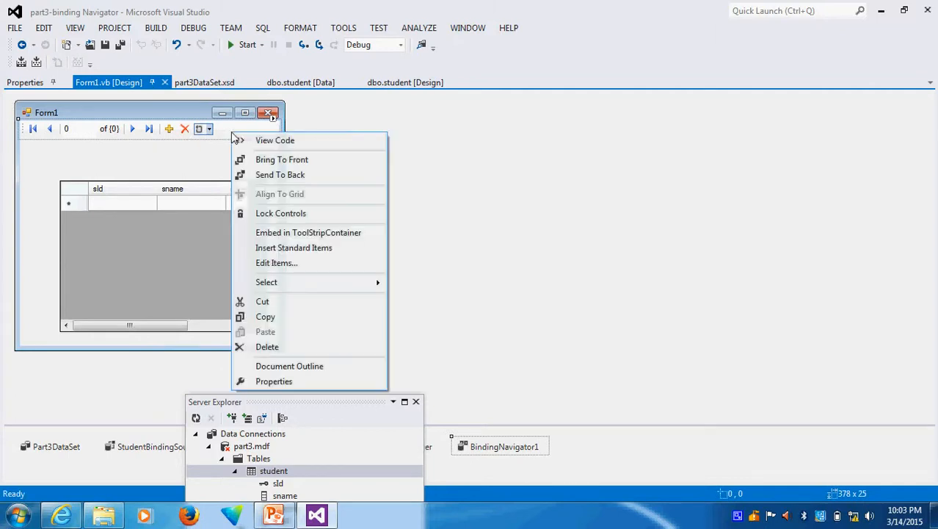
pyautogui.click(273, 380)
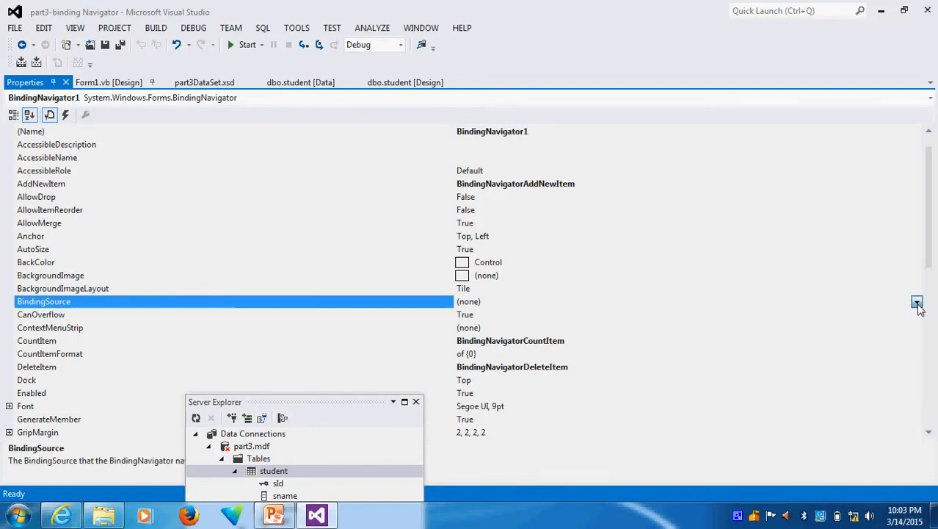
# Set BindingNavigator1's BindingSource to StudentBindingSource and run the form.
pyautogui.click(916, 301)
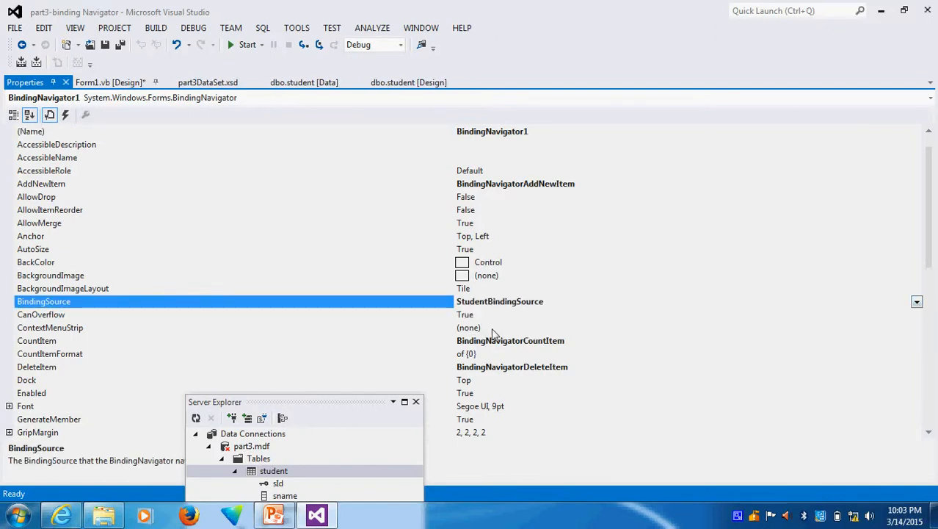
pyautogui.click(303, 82)
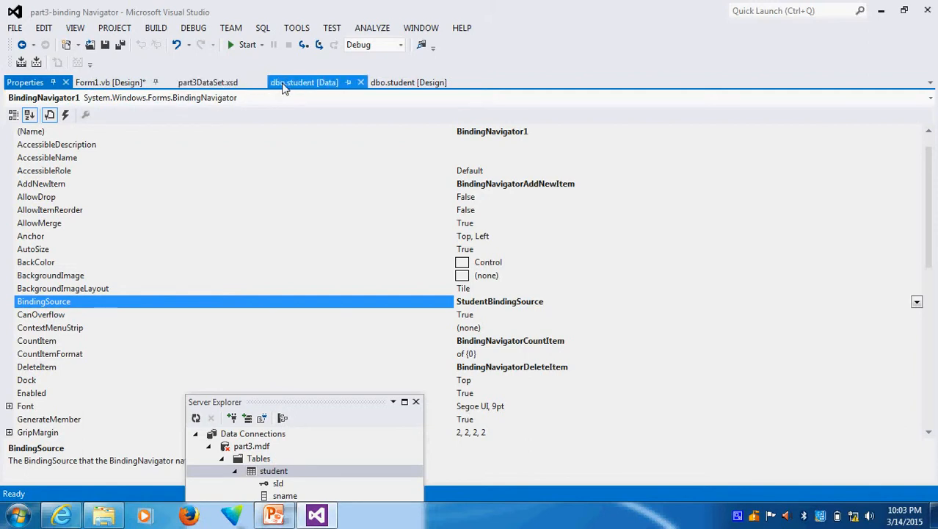
pyautogui.moveTo(303, 91)
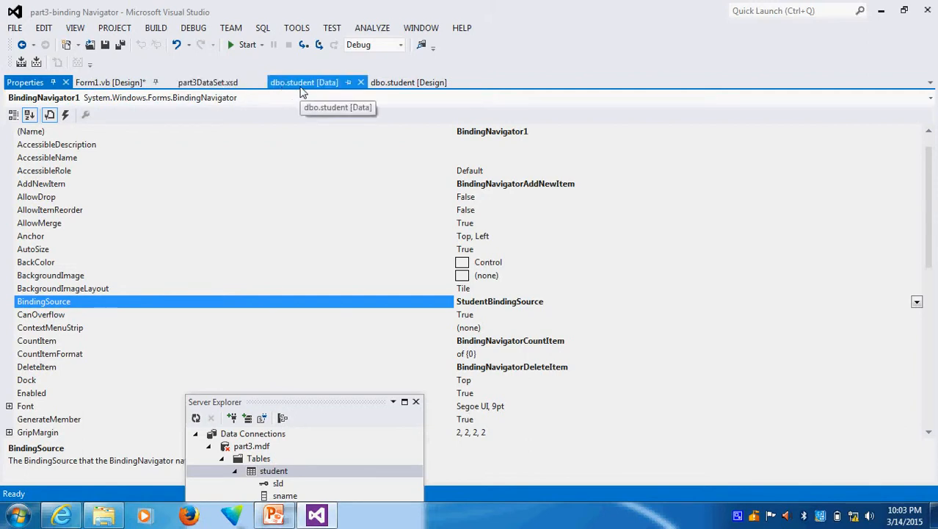
pyautogui.moveTo(366, 192)
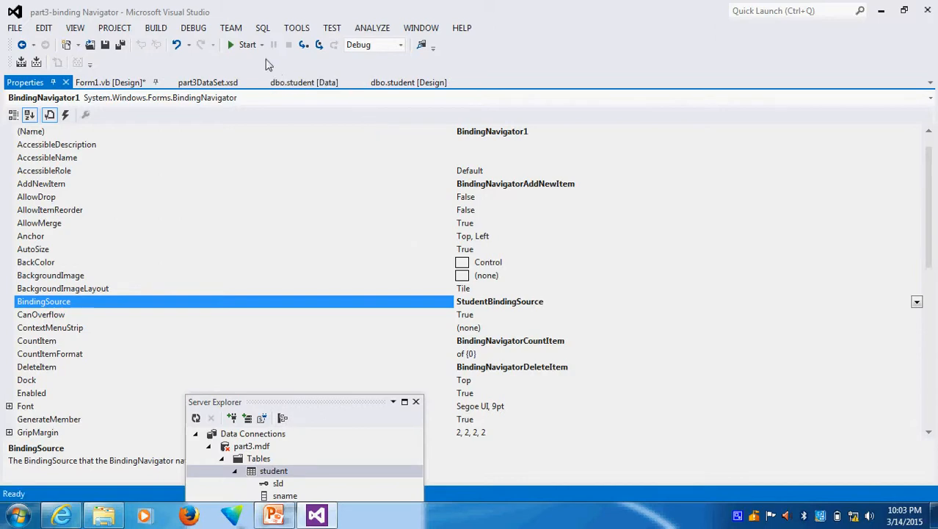
pyautogui.click(247, 44)
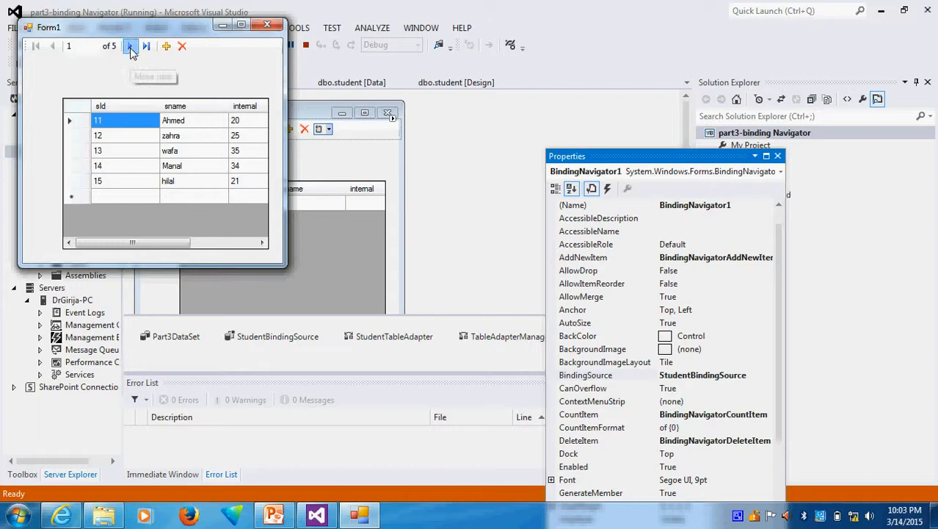
# Step to the next record and back to the first of 5, then return to the summary slides.
pyautogui.click(130, 45)
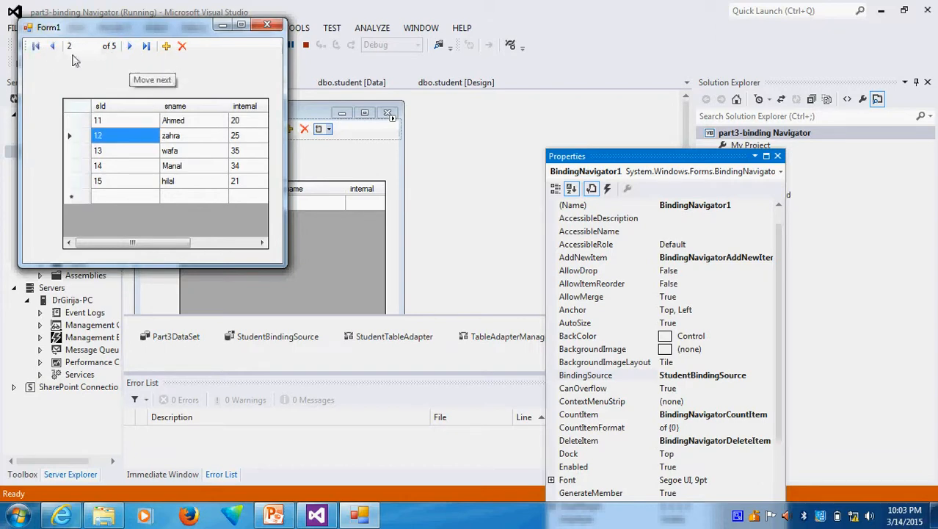
pyautogui.click(53, 45)
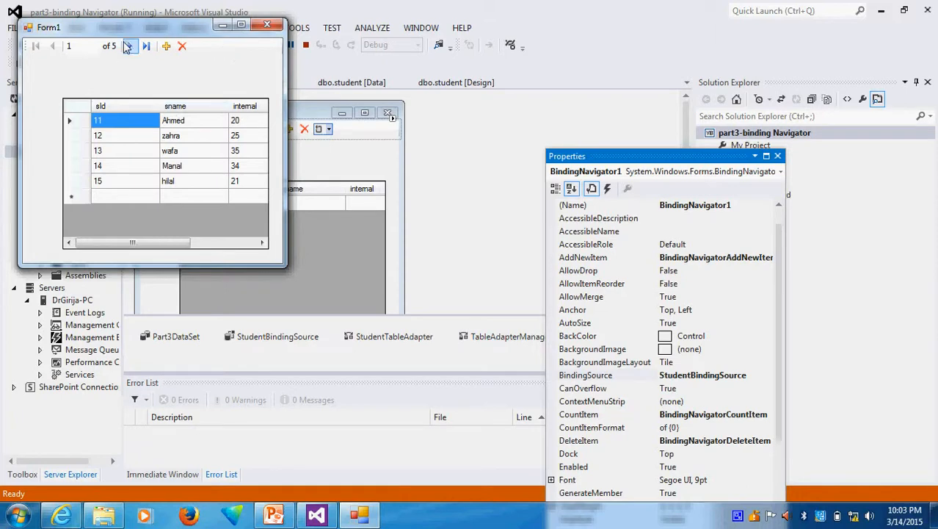
pyautogui.moveTo(129, 45)
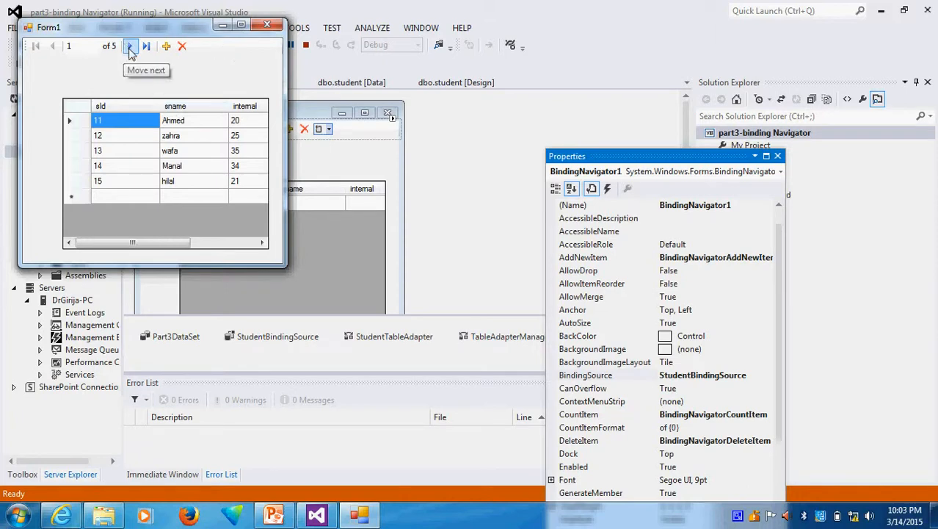
pyautogui.moveTo(710, 420)
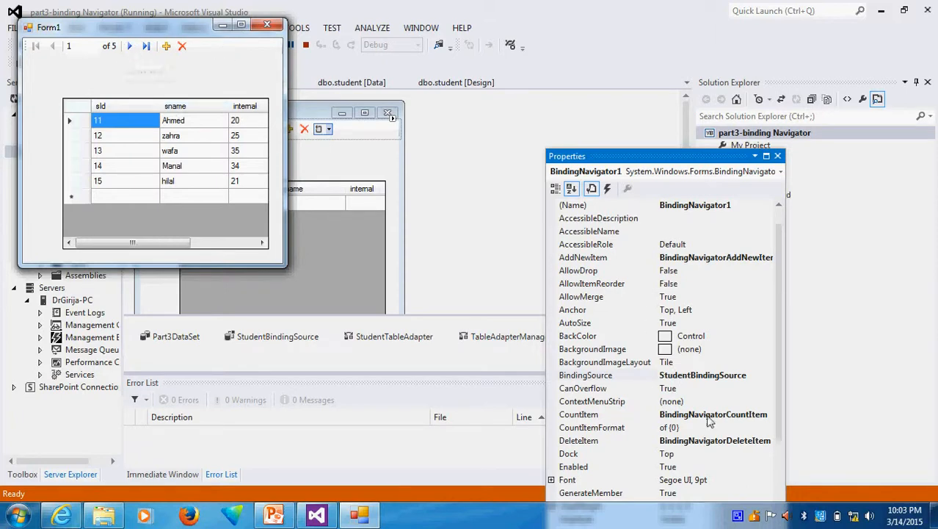
pyautogui.moveTo(764, 380)
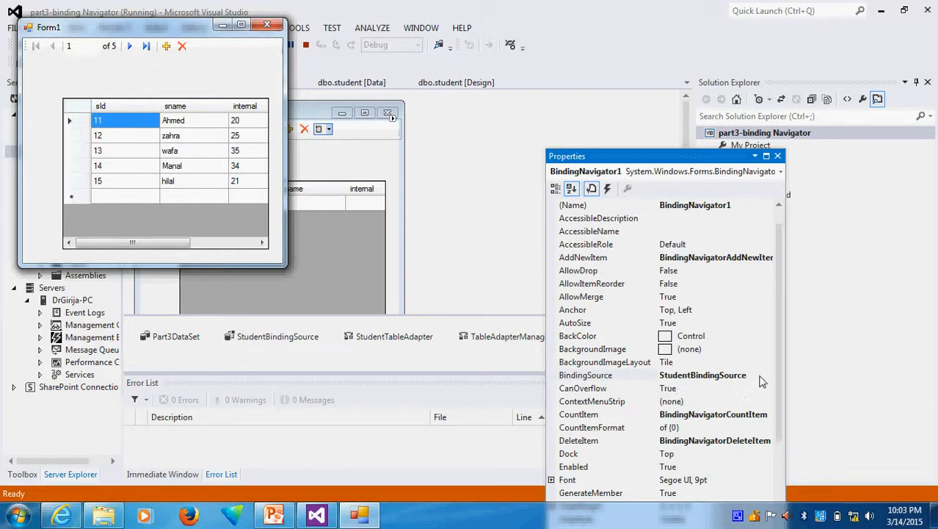
pyautogui.moveTo(164, 226)
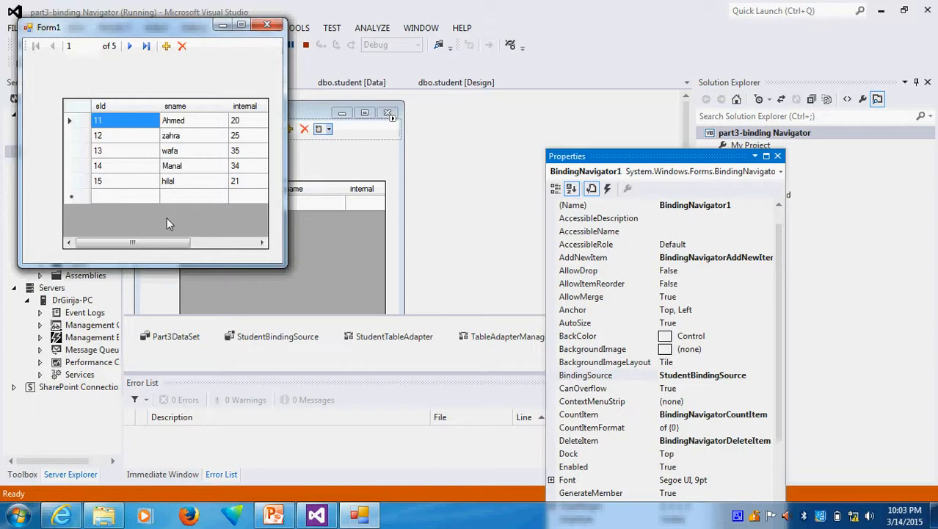
pyautogui.moveTo(799, 519)
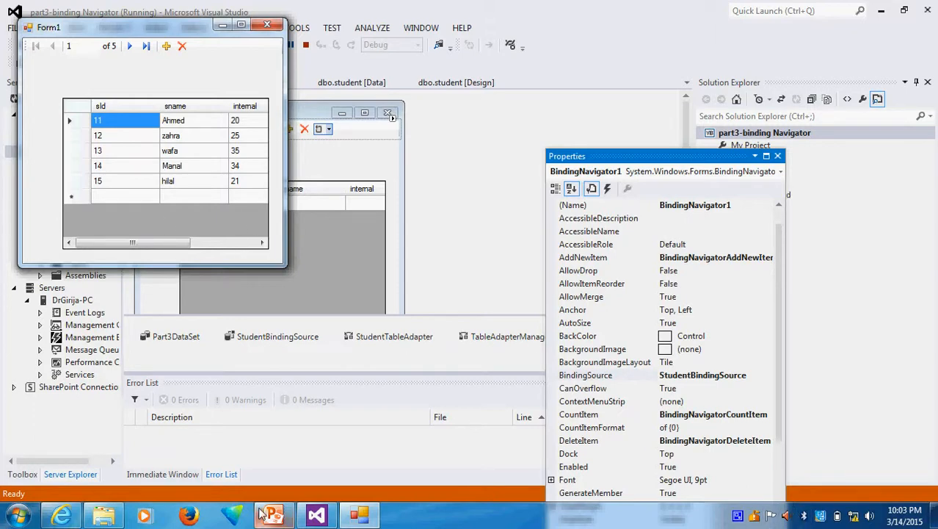
pyautogui.click(273, 514)
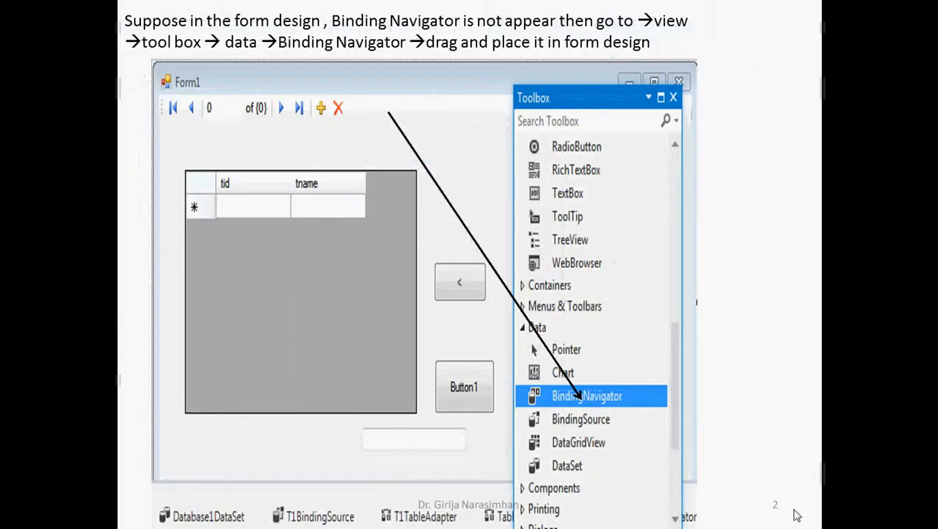
pyautogui.moveTo(764, 517)
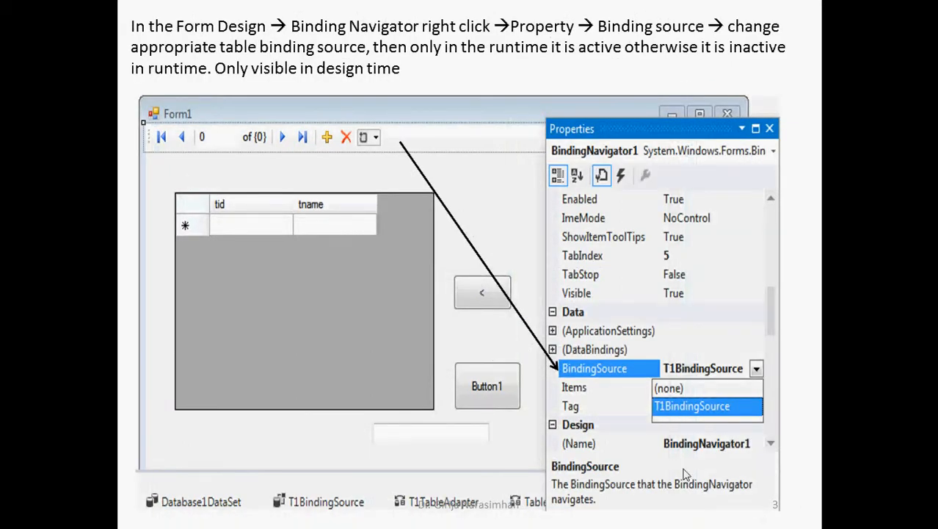
pyautogui.moveTo(299, 91)
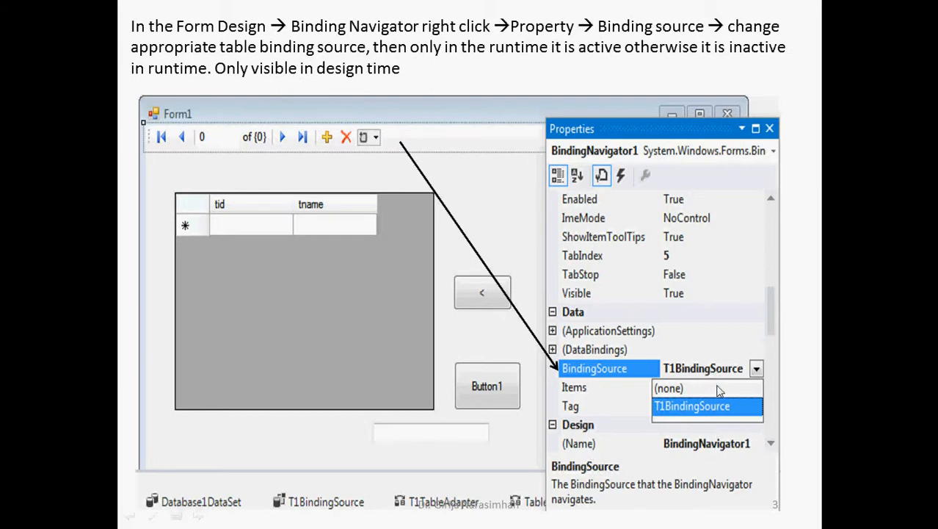
pyautogui.moveTo(711, 424)
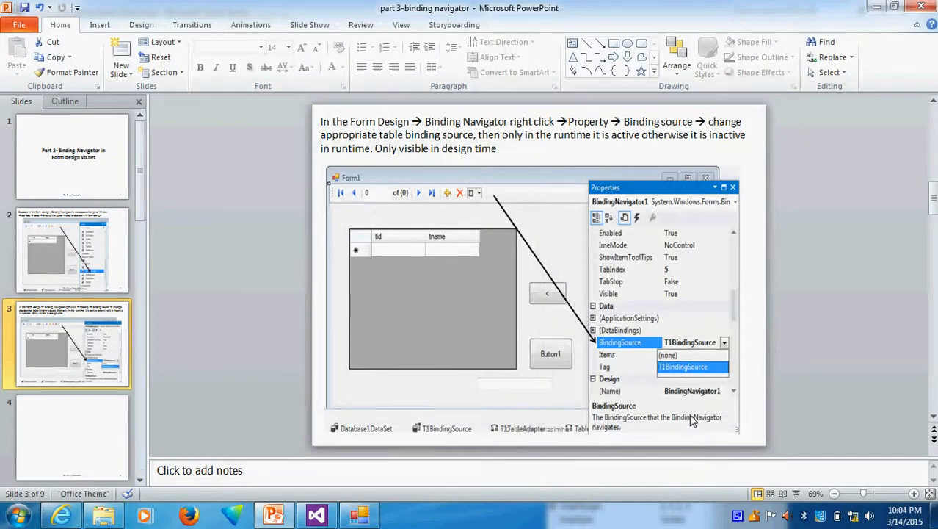
pyautogui.moveTo(720, 523)
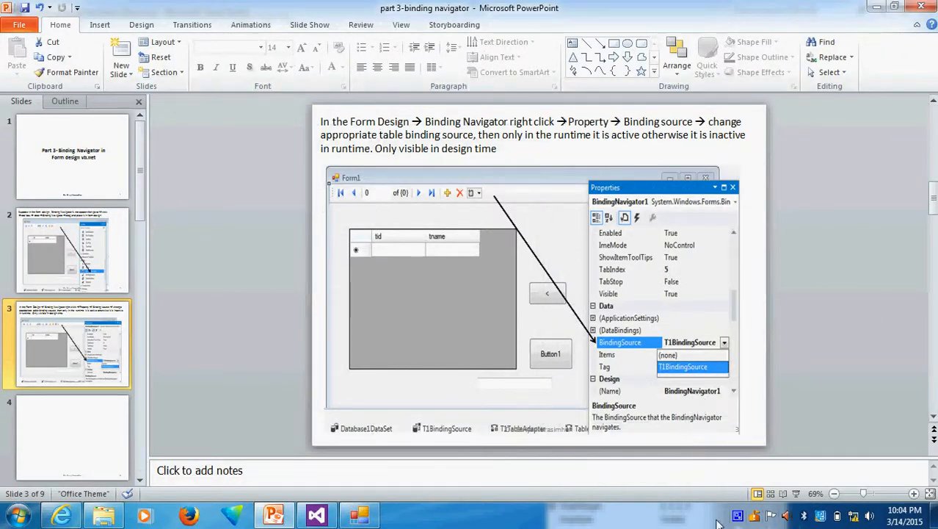